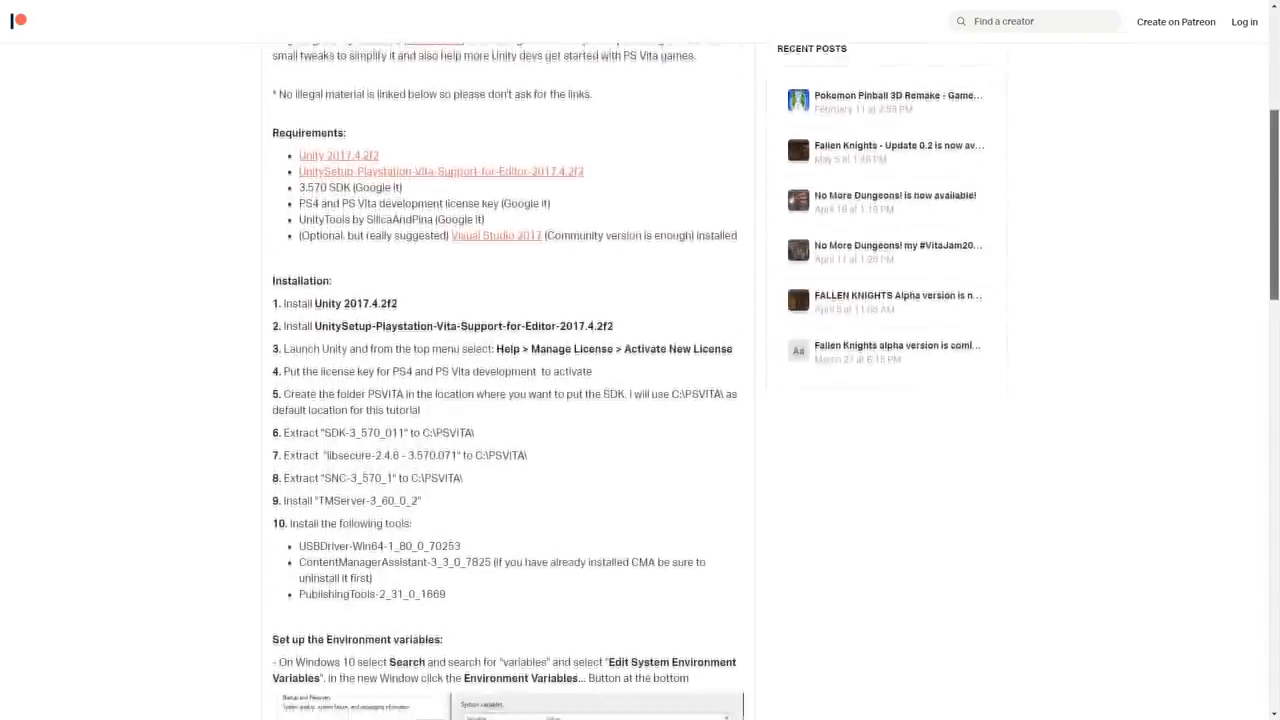
scroll(down, 3)
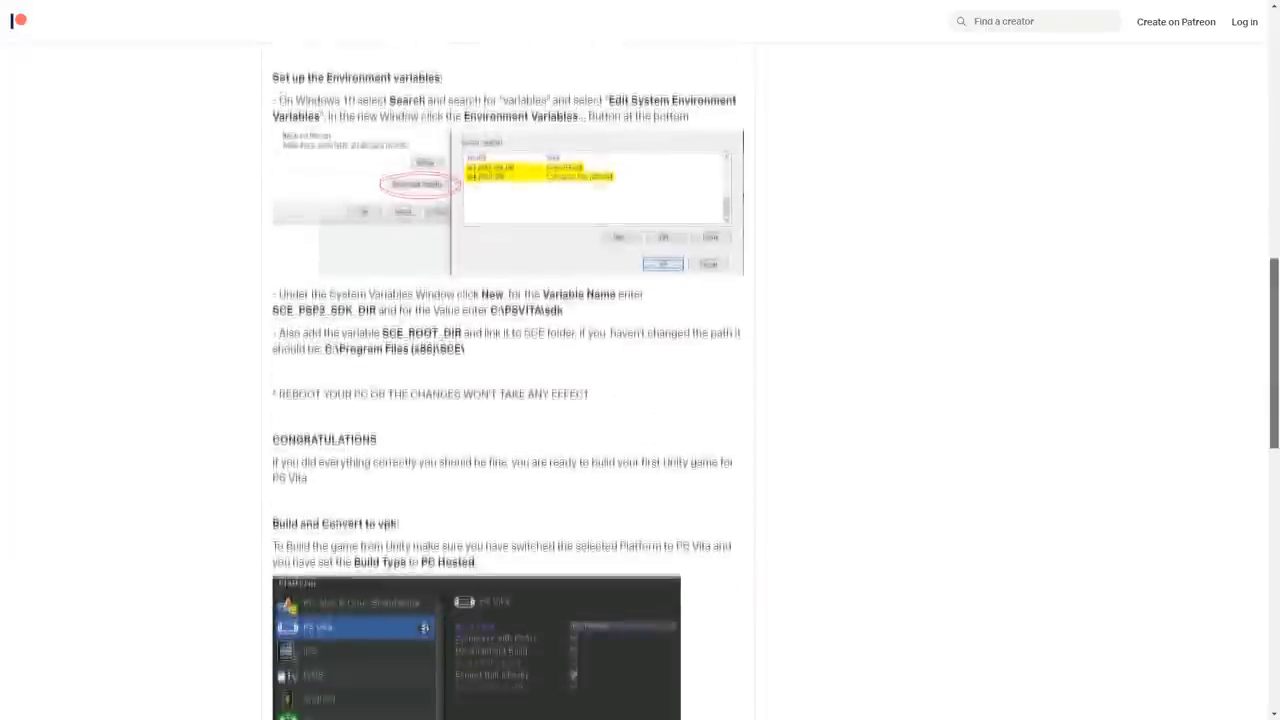
scroll(down, 3)
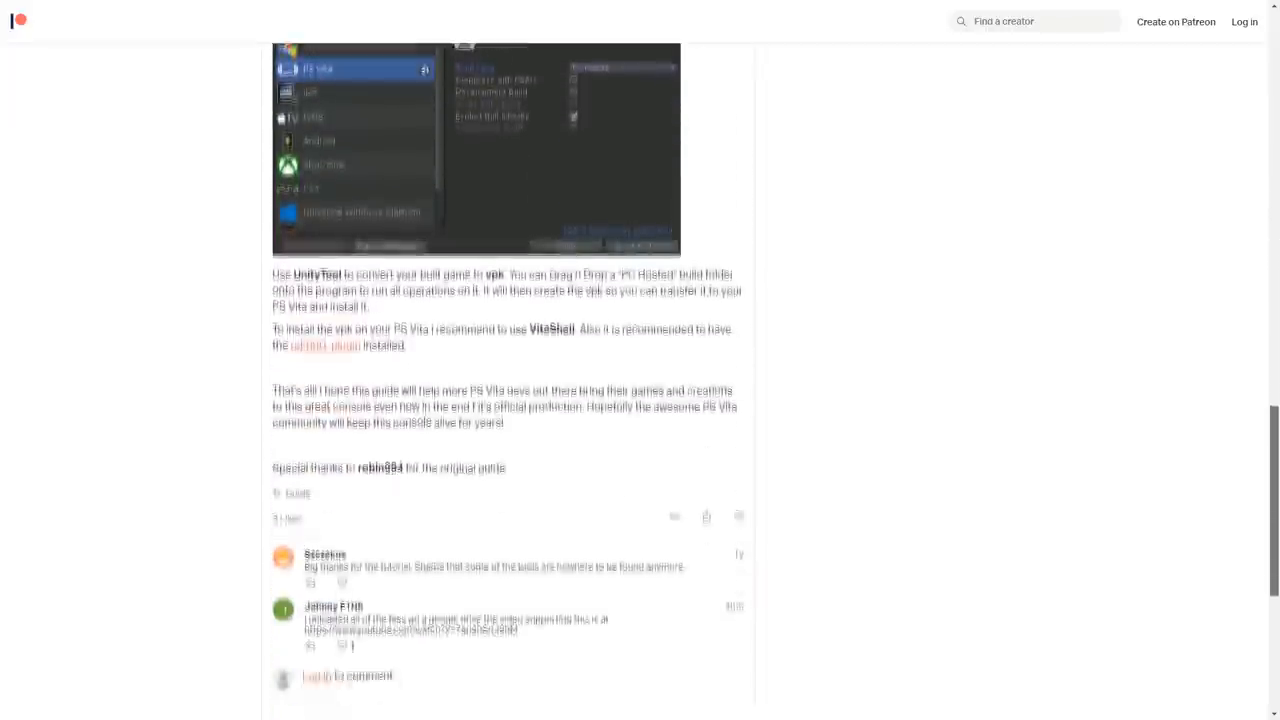